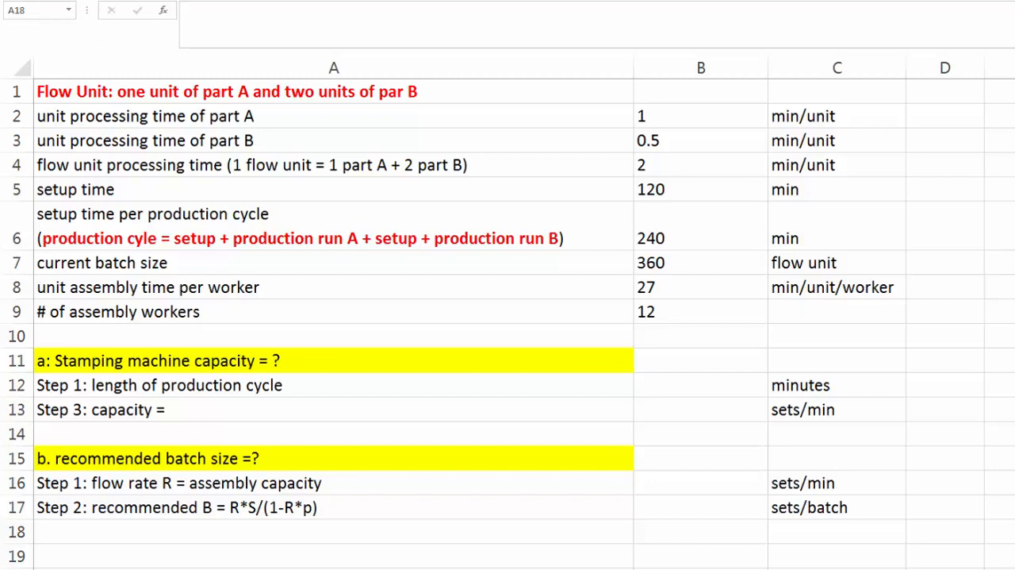
pyautogui.moveTo(167, 125)
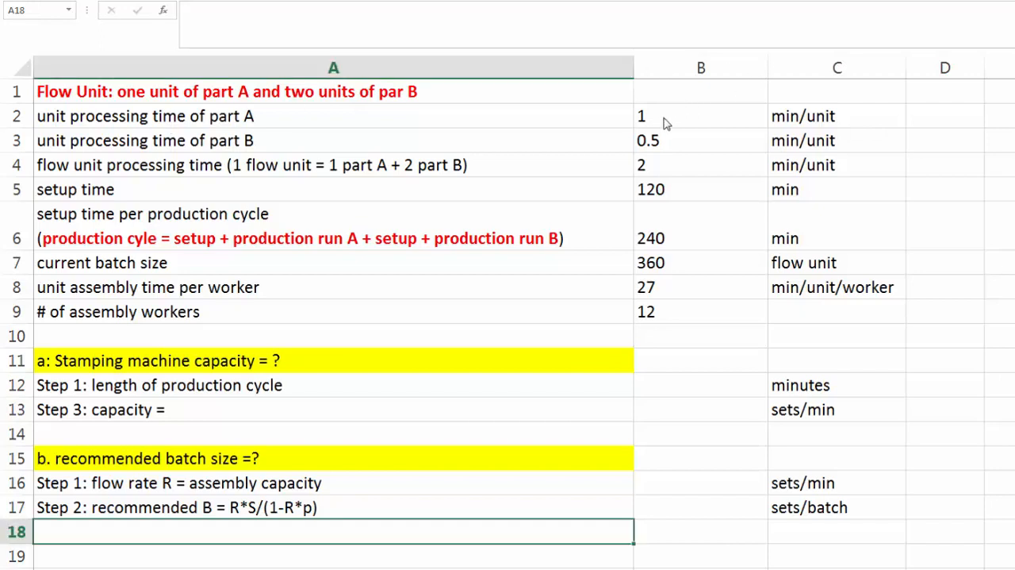
# Review the input values: processing times, setup time, batch size 360, assembly time 27, worker count.
pyautogui.click(700, 115)
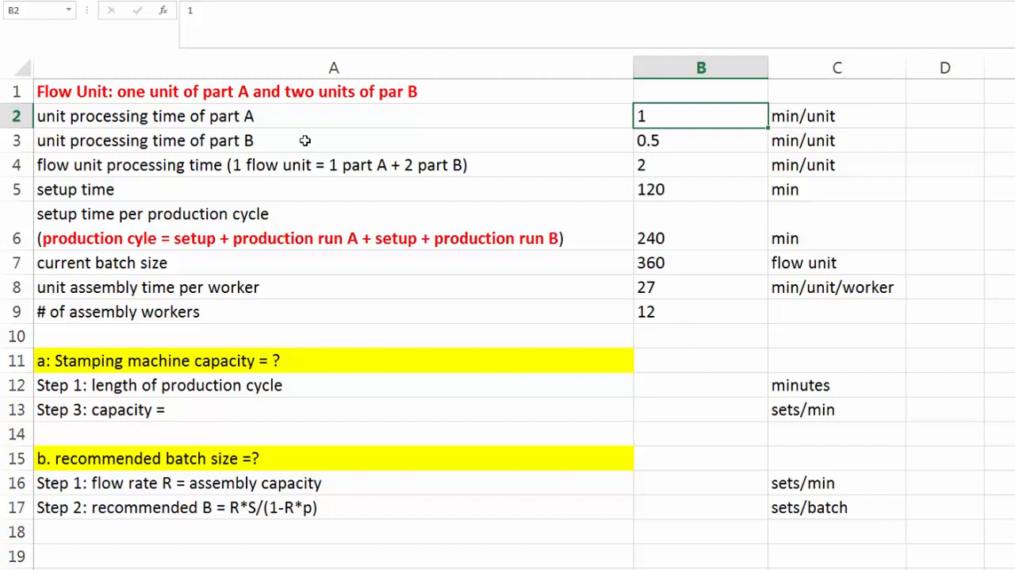
pyautogui.click(701, 140)
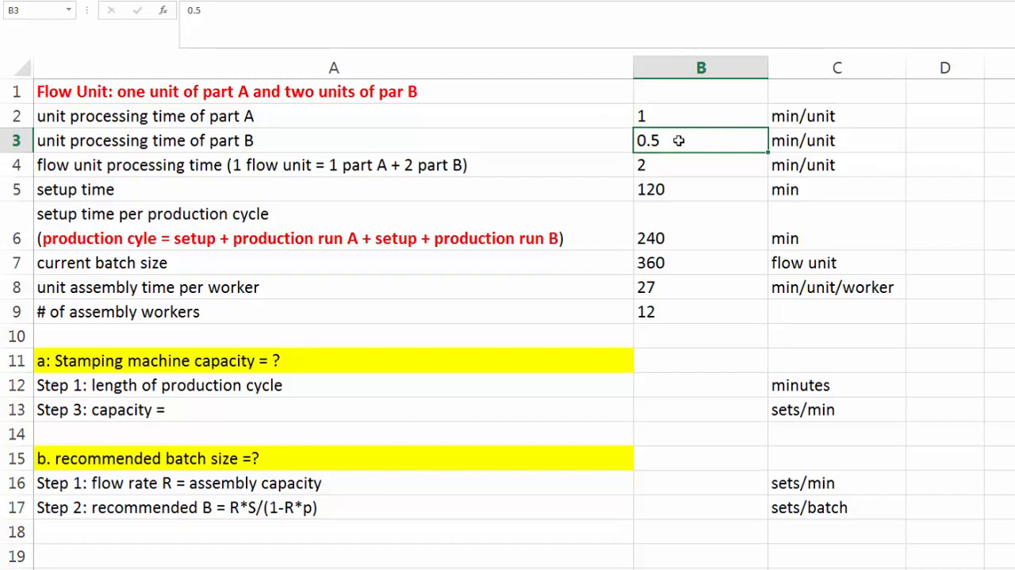
pyautogui.moveTo(676, 168)
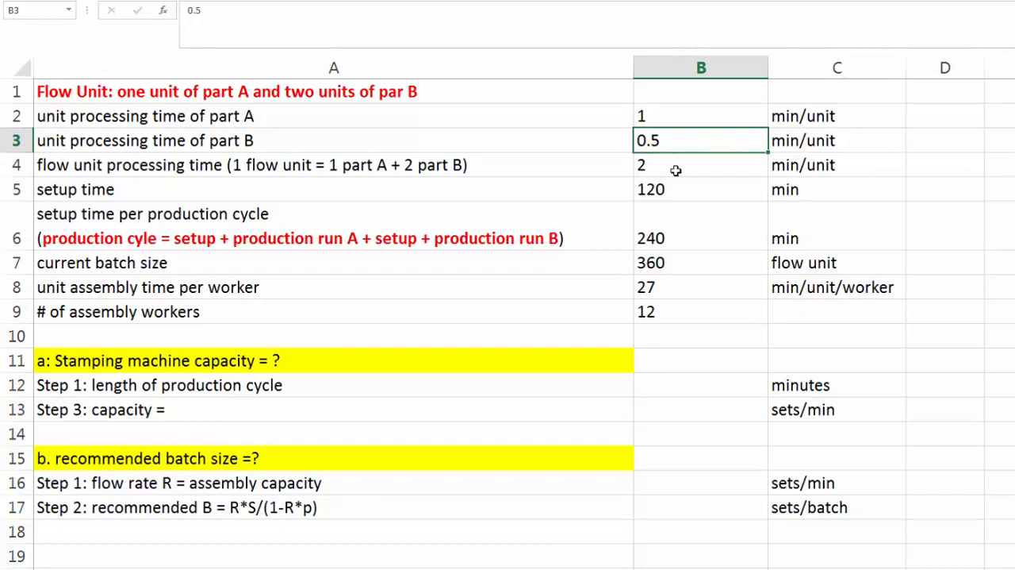
pyautogui.click(700, 165)
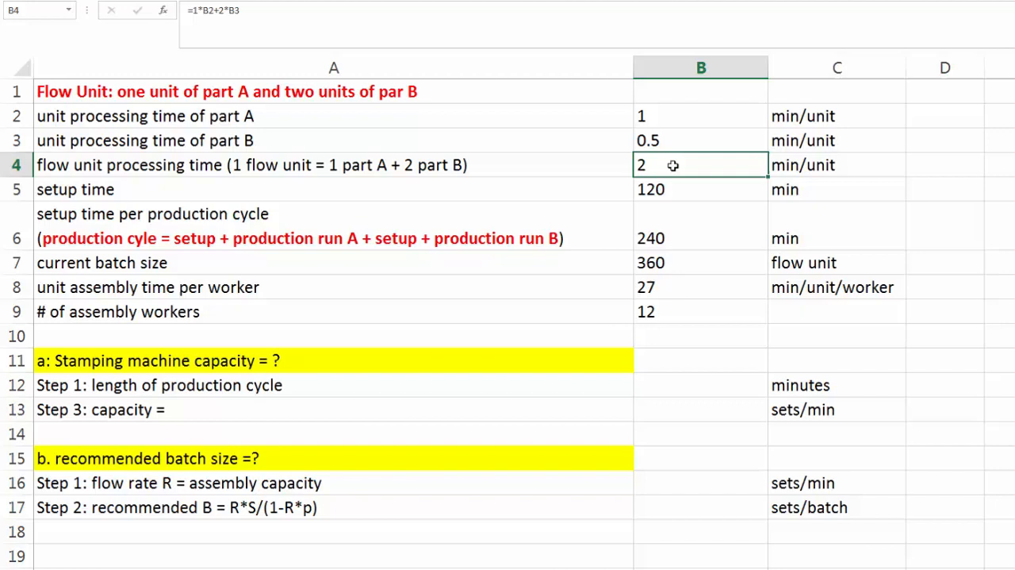
pyautogui.moveTo(668, 190)
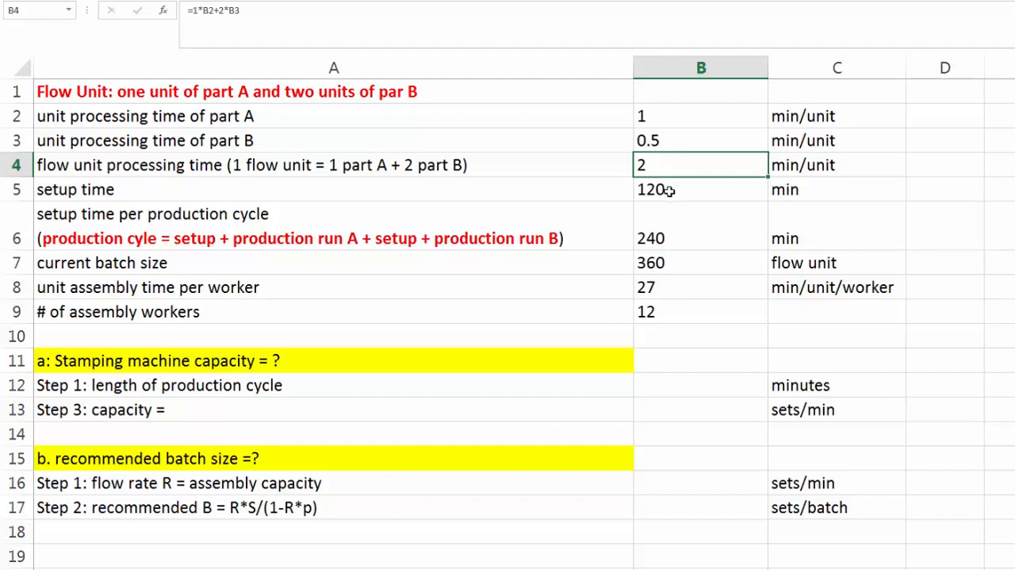
pyautogui.click(700, 189)
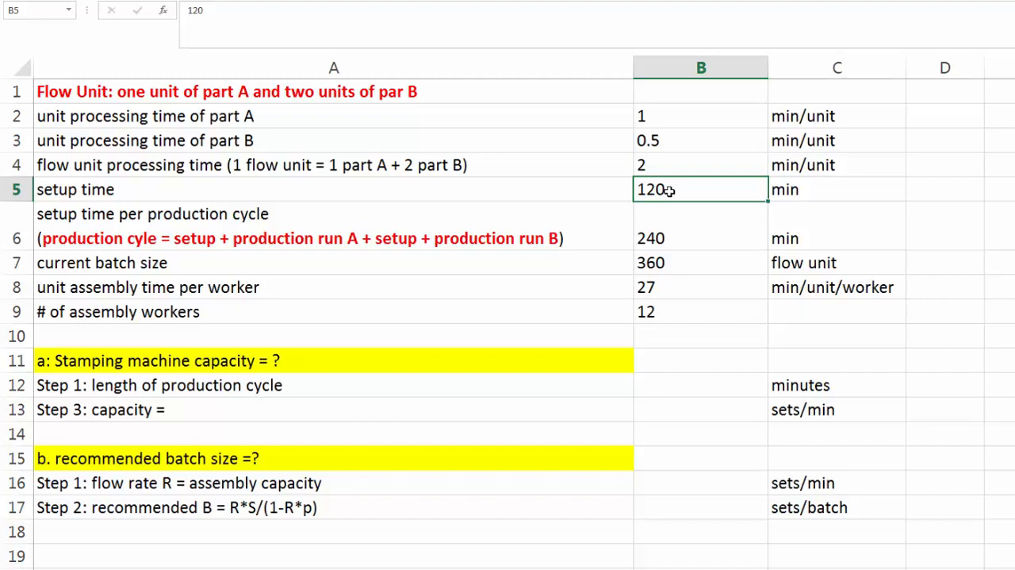
pyautogui.moveTo(472, 223)
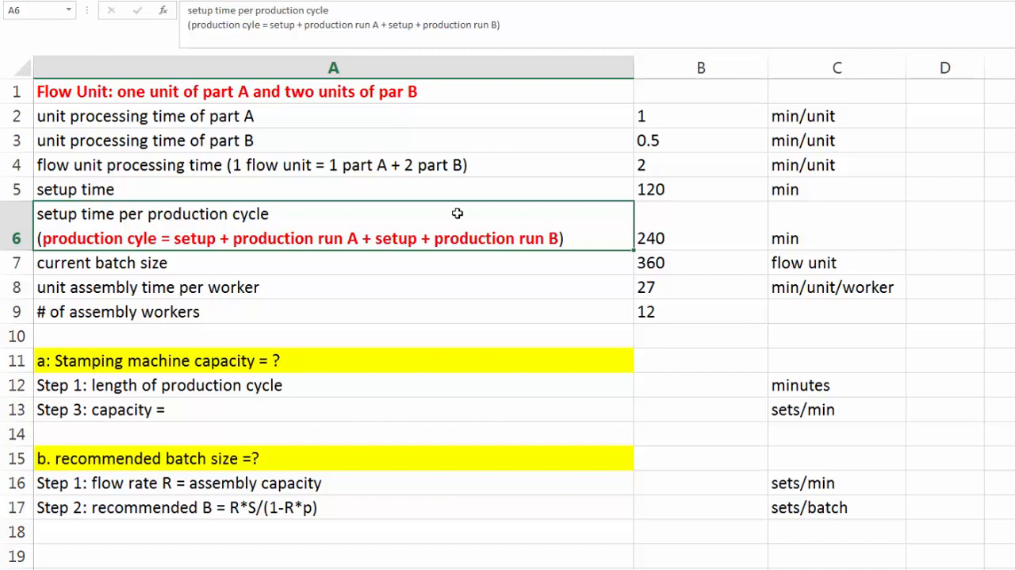
pyautogui.moveTo(683, 227)
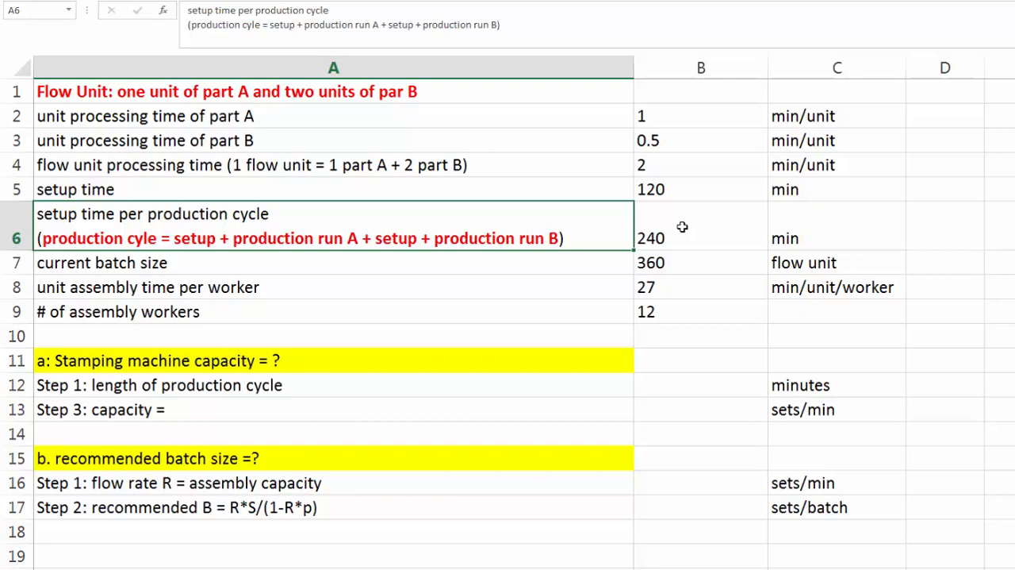
pyautogui.click(701, 237)
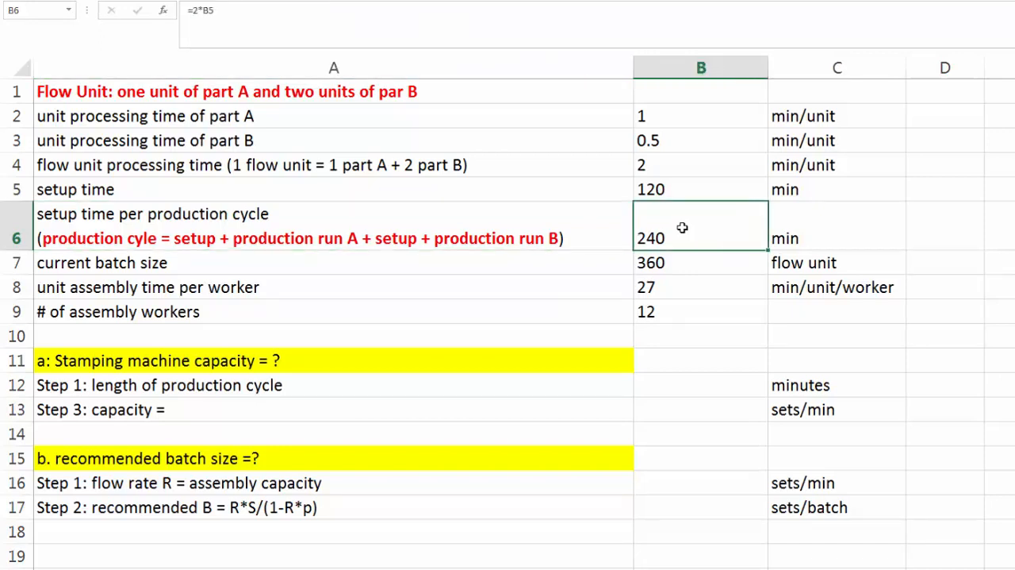
pyautogui.moveTo(403, 296)
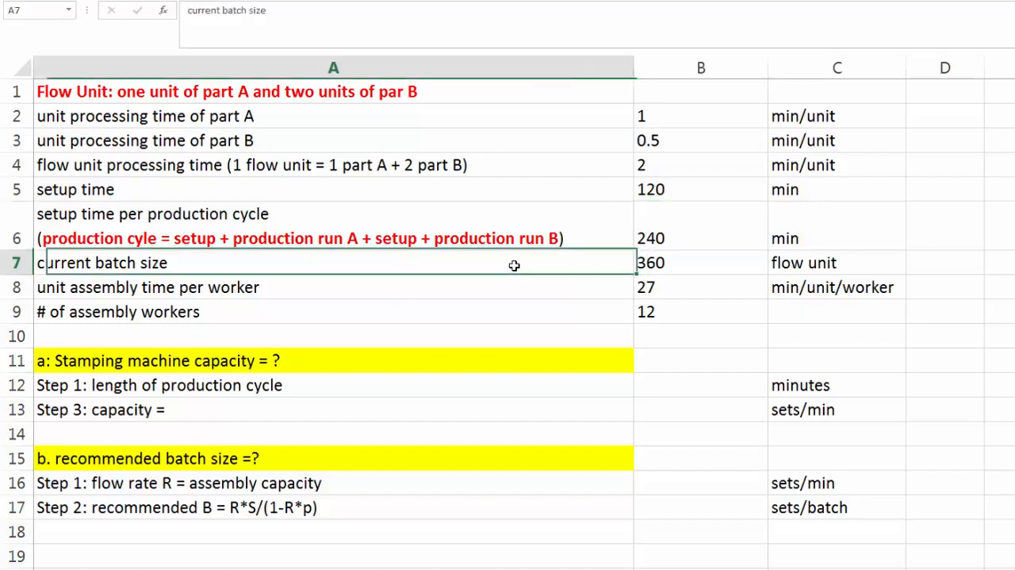
pyautogui.click(701, 262)
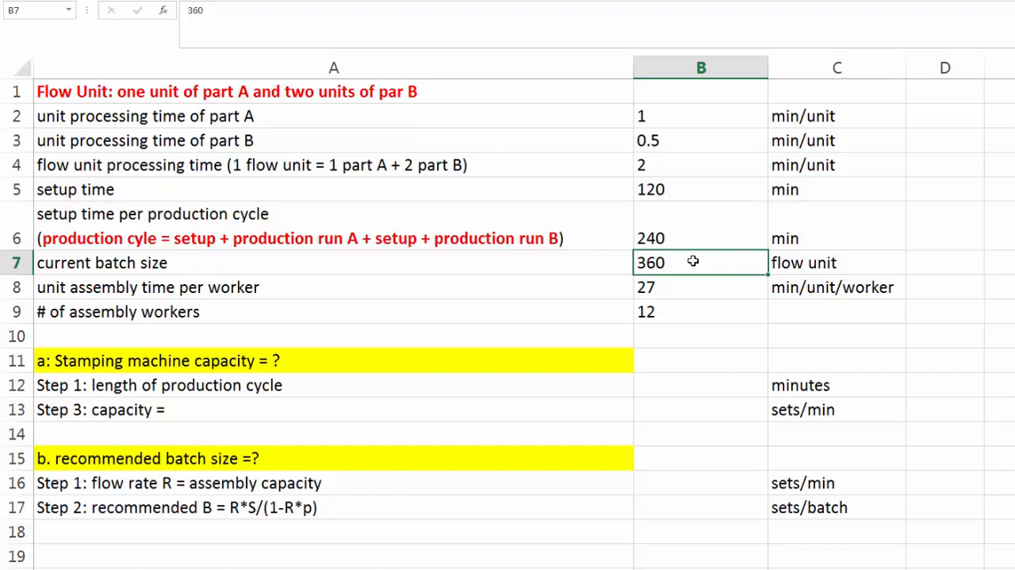
pyautogui.click(147, 287)
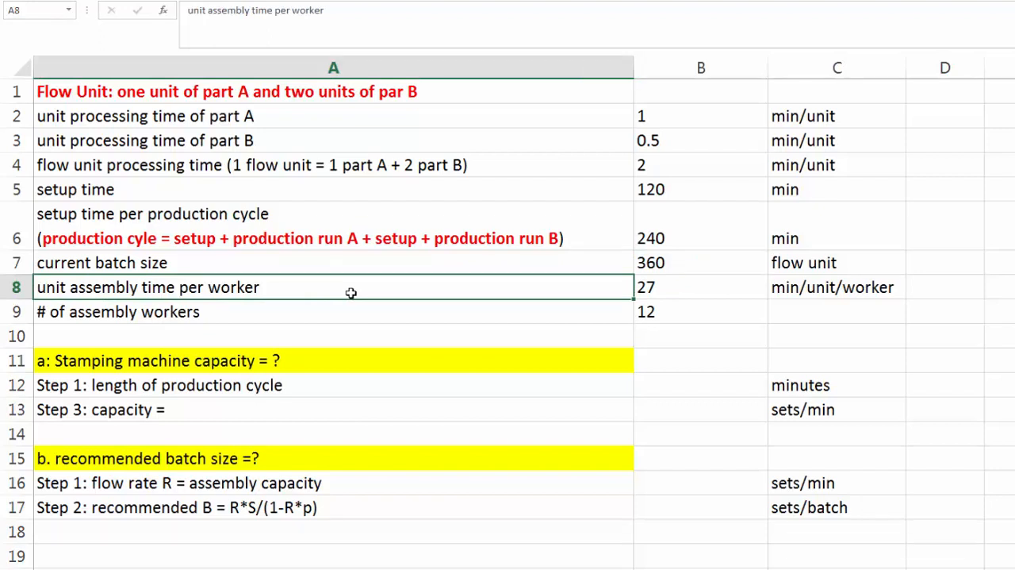
pyautogui.click(681, 287)
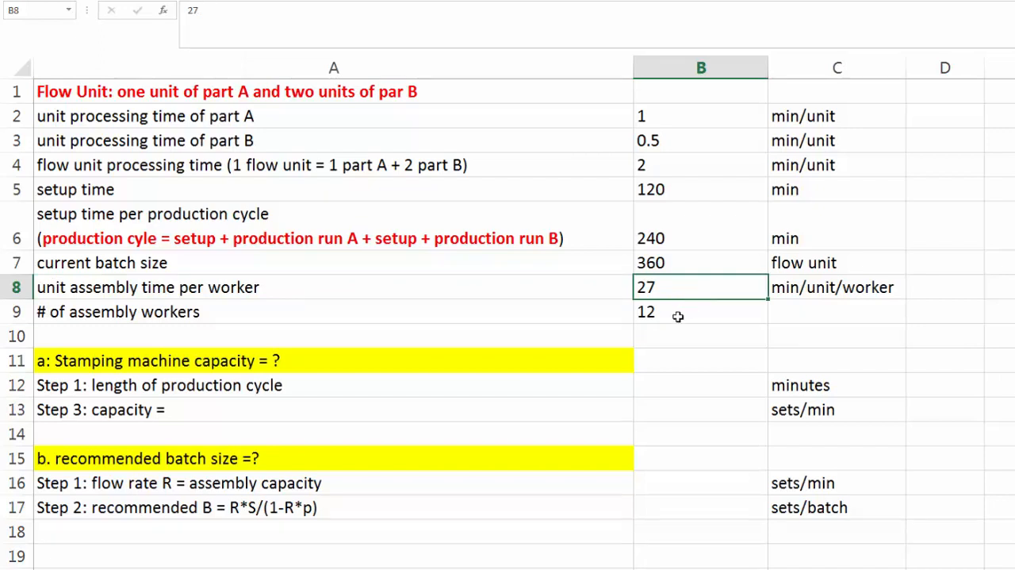
pyautogui.click(701, 311)
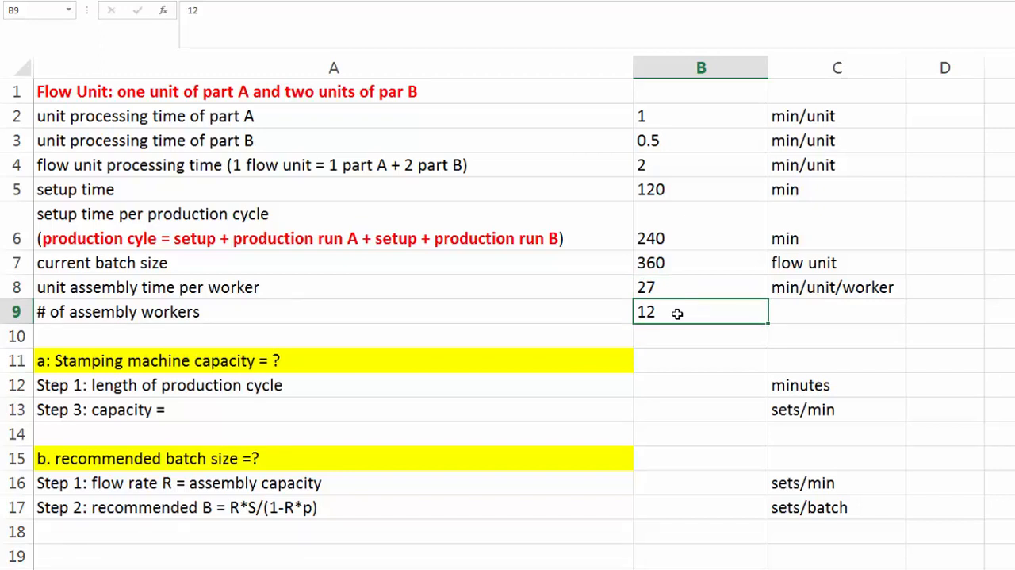
pyautogui.moveTo(678, 309)
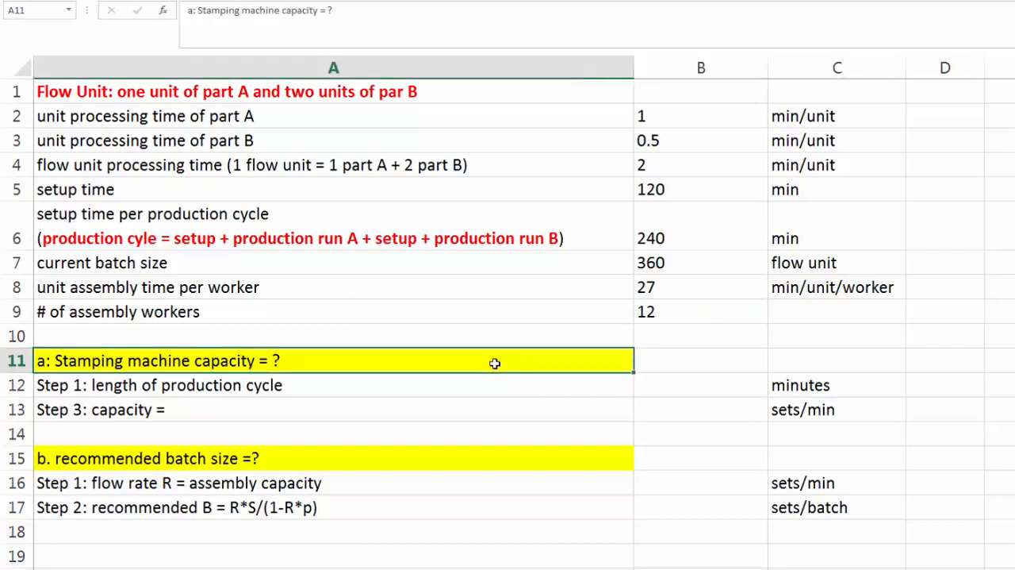
pyautogui.click(376, 384)
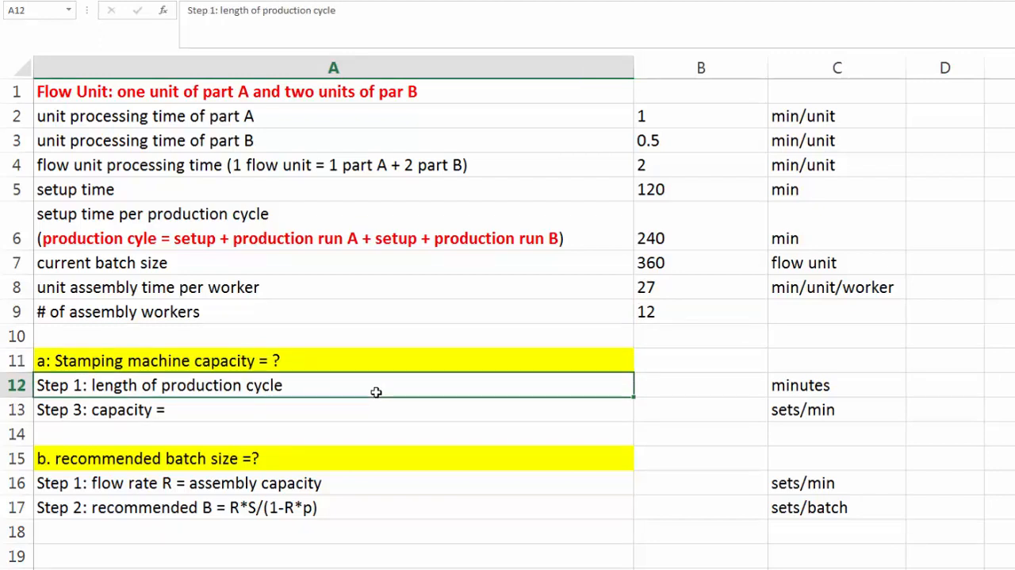
# Build the production cycle length formula: setup time per cycle plus batch size times processing time.
pyautogui.click(700, 385)
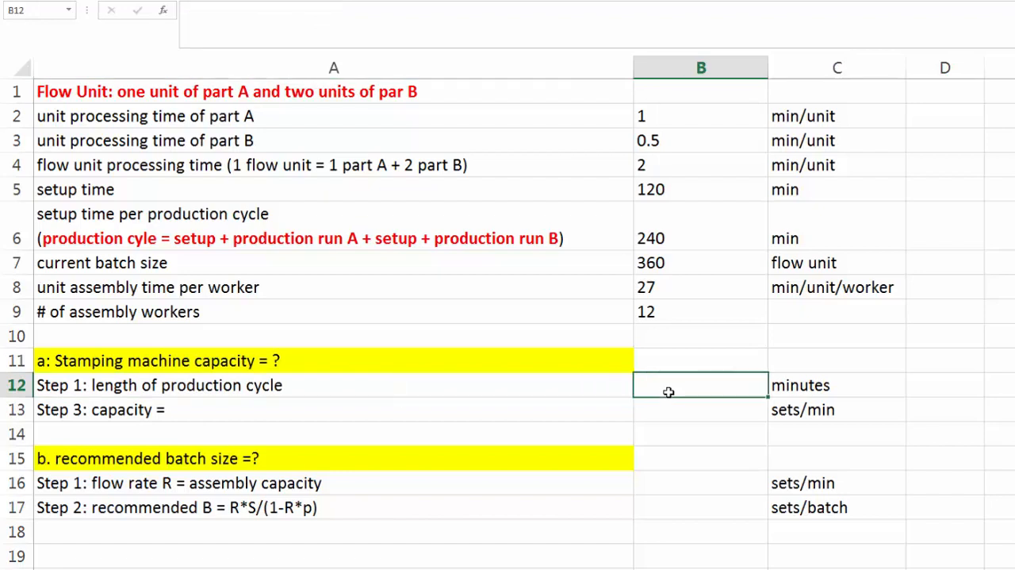
pyautogui.write('=')
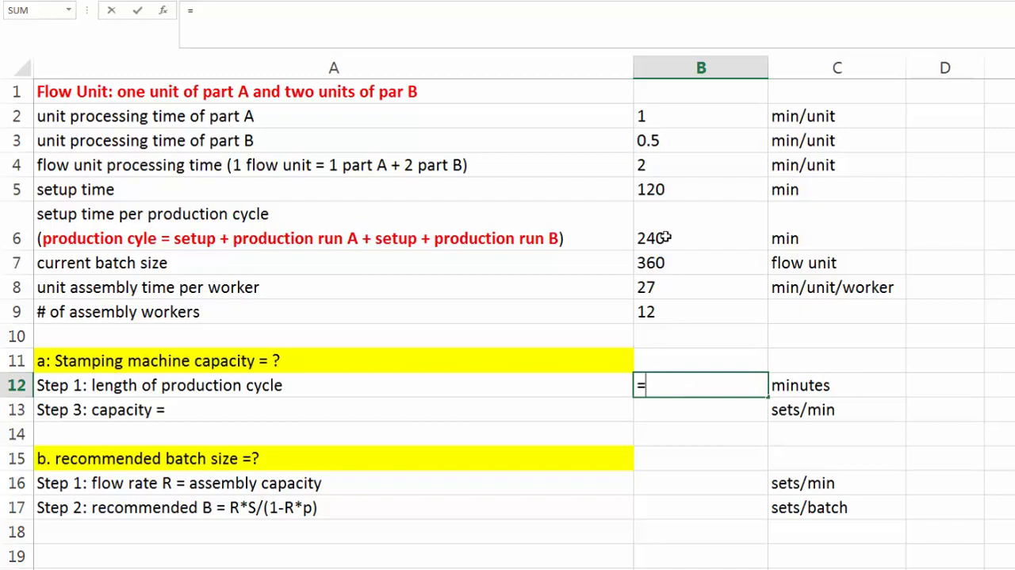
pyautogui.click(700, 238)
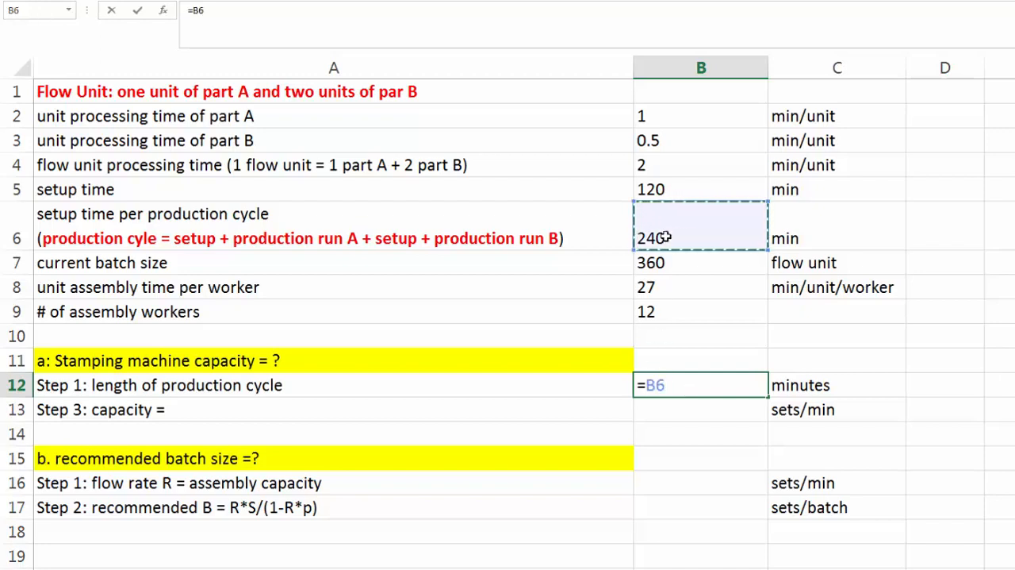
pyautogui.write('+')
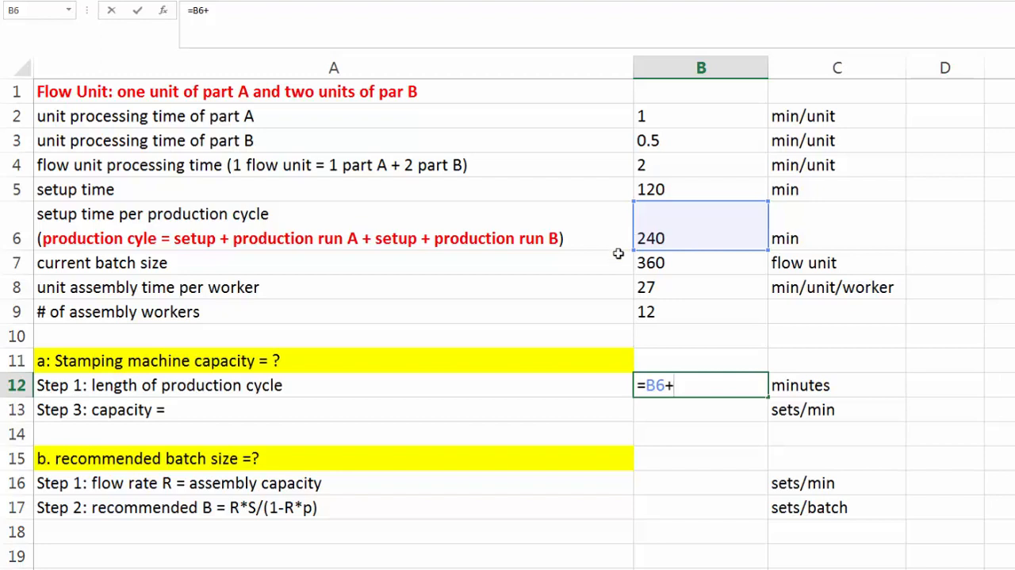
pyautogui.click(700, 262)
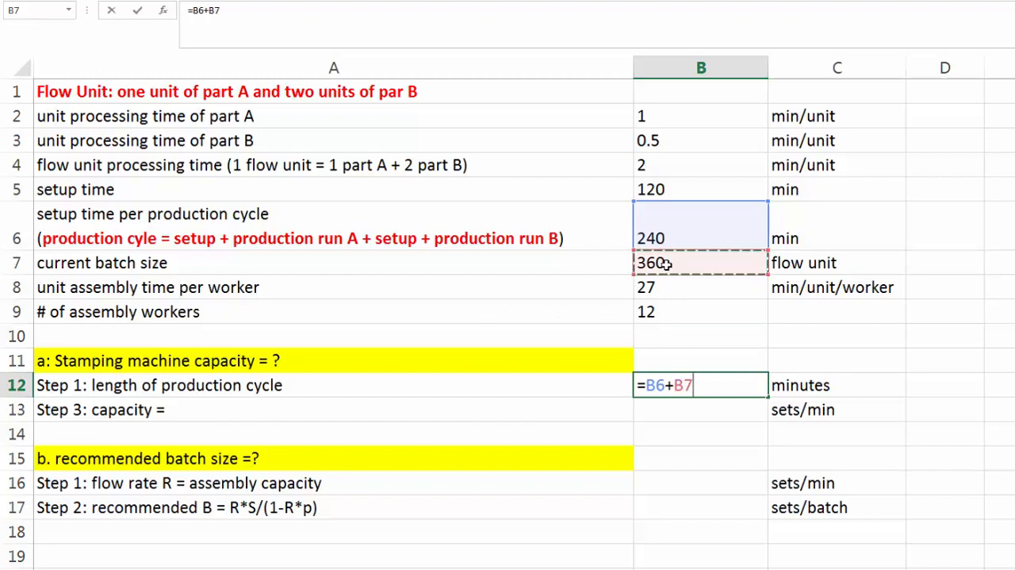
pyautogui.write('*')
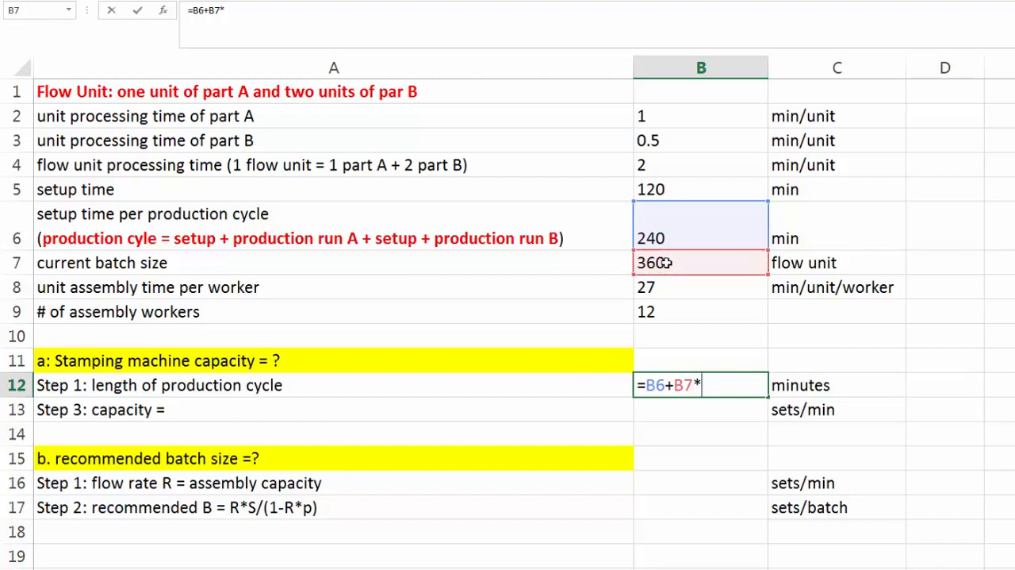
pyautogui.click(701, 165)
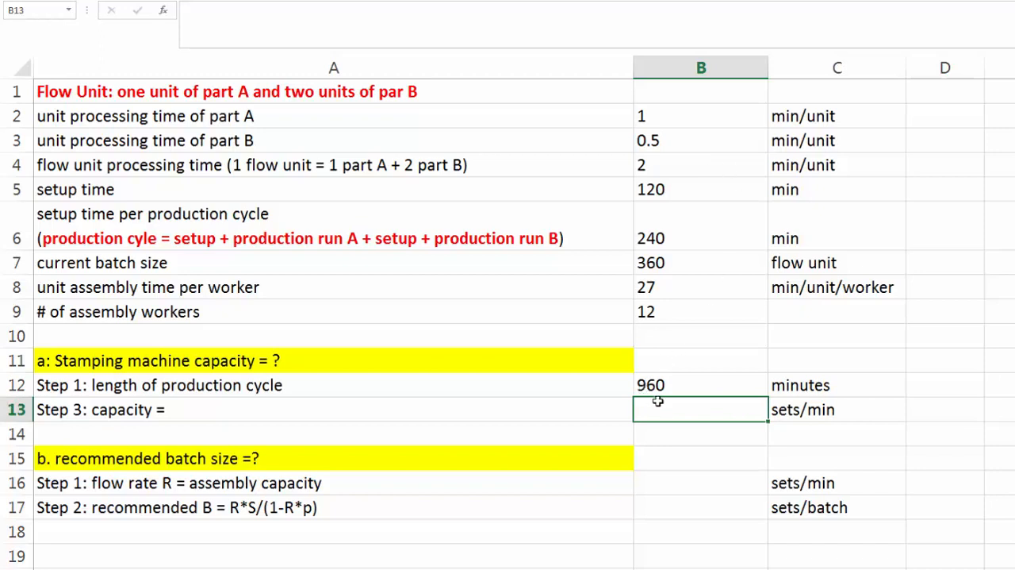
# Enter =B7/B12 in B13, giving a capacity of 0.375 sets/min.
pyautogui.write('=')
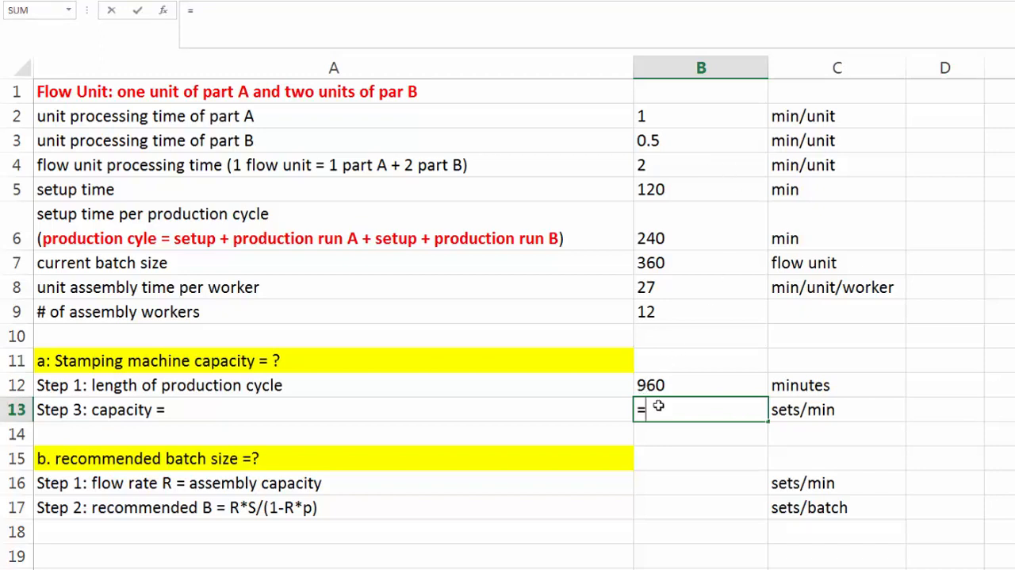
pyautogui.moveTo(736, 323)
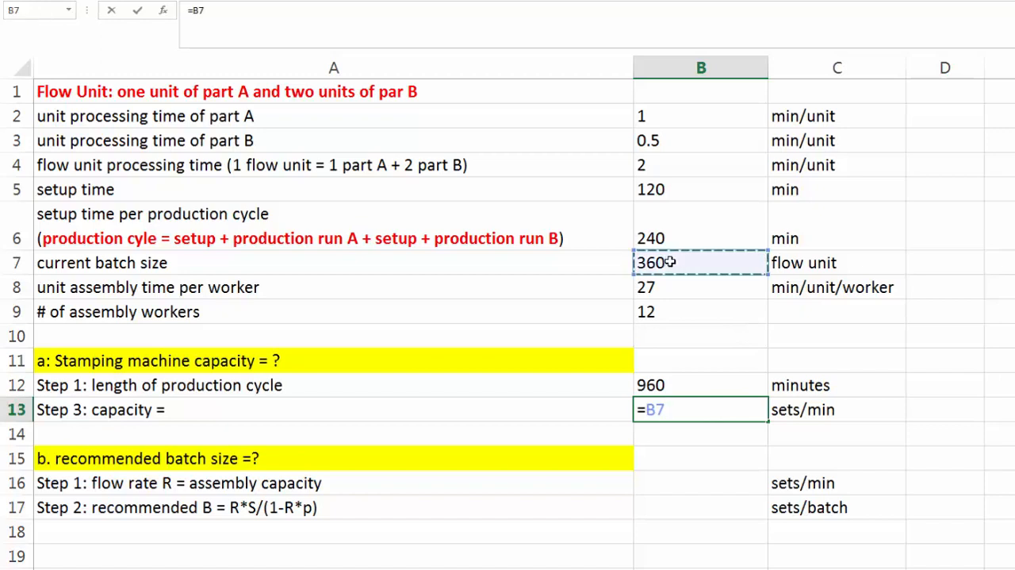
pyautogui.write('/B12')
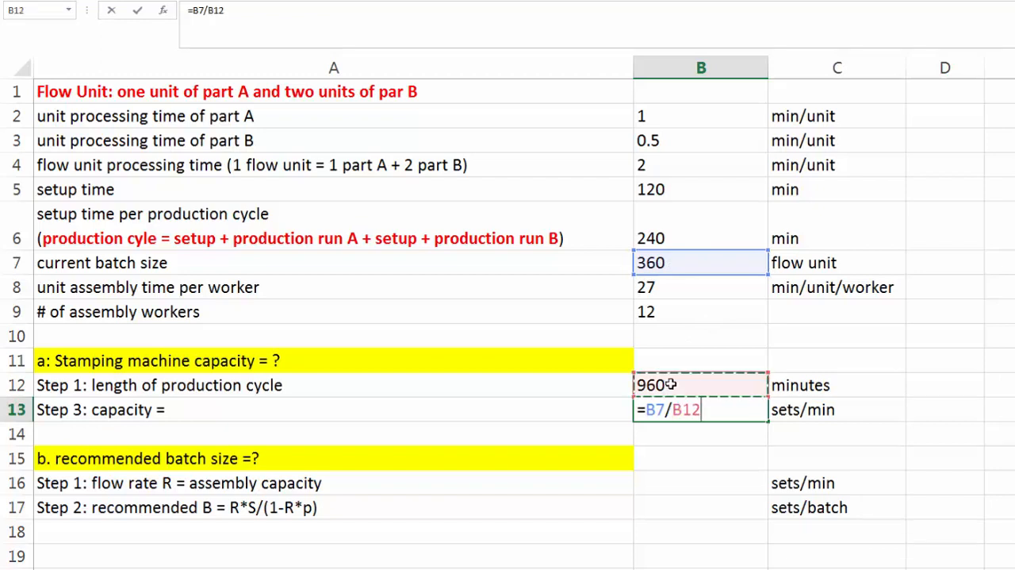
pyautogui.press('enter')
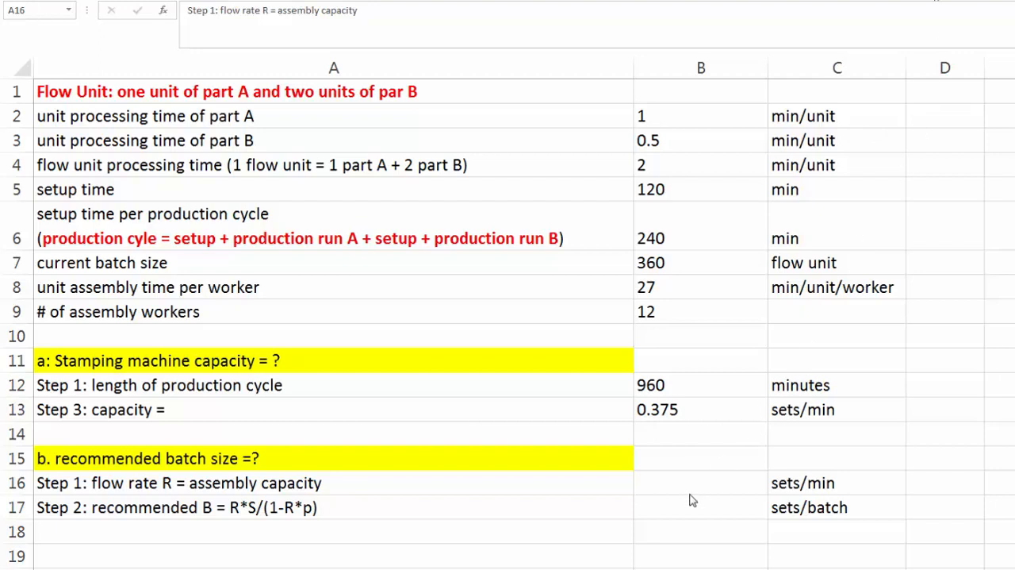
# Enter =1/B8*B9 in B16, giving an assembly flow rate of about 0.444 sets/min.
pyautogui.click(701, 482)
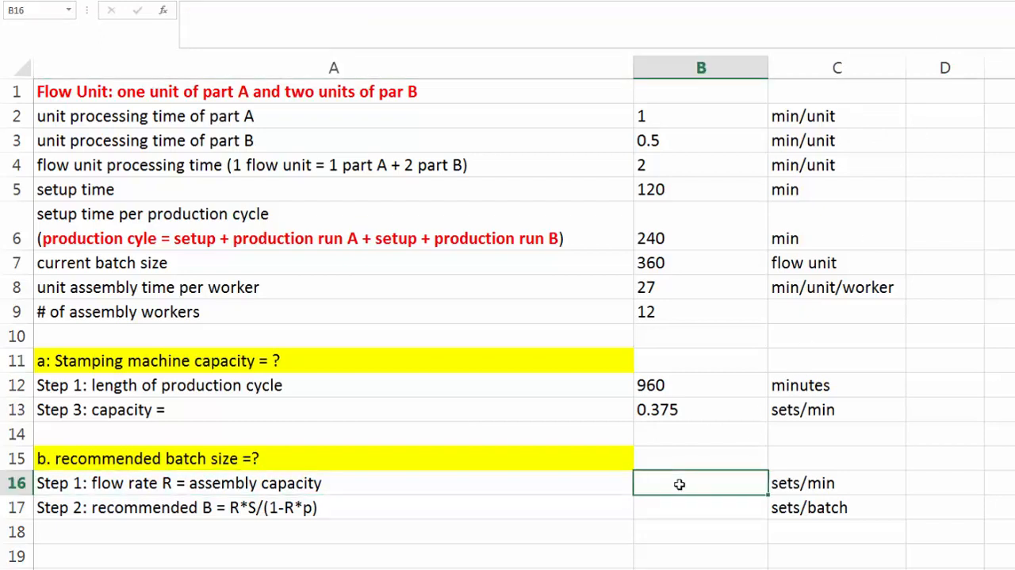
pyautogui.write('=')
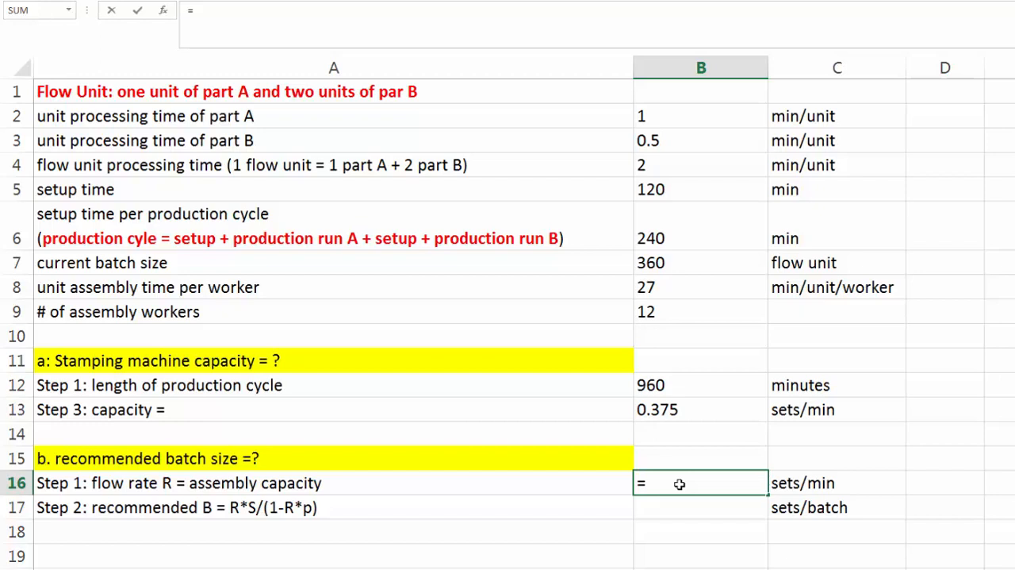
pyautogui.write('1/')
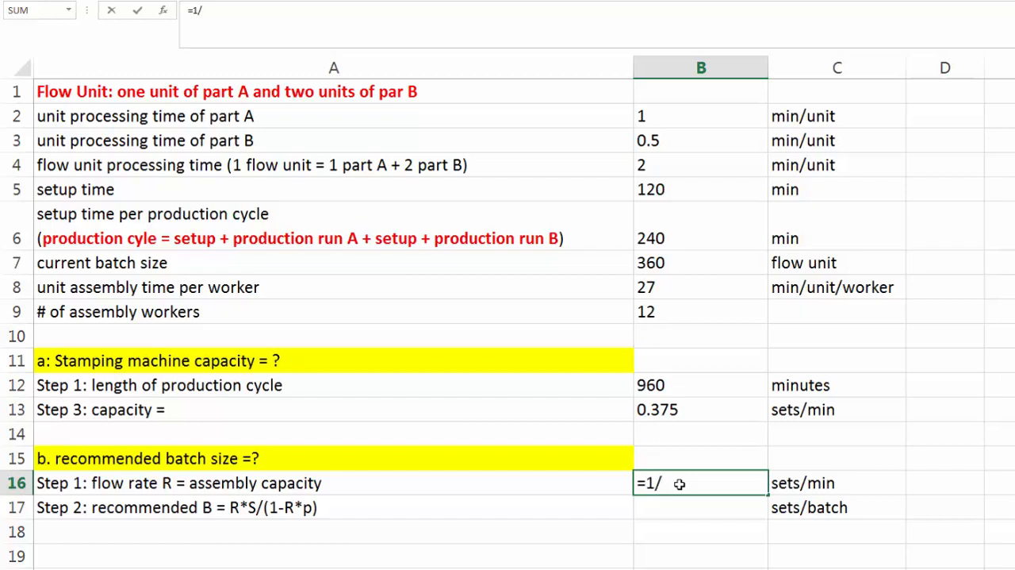
pyautogui.click(701, 287)
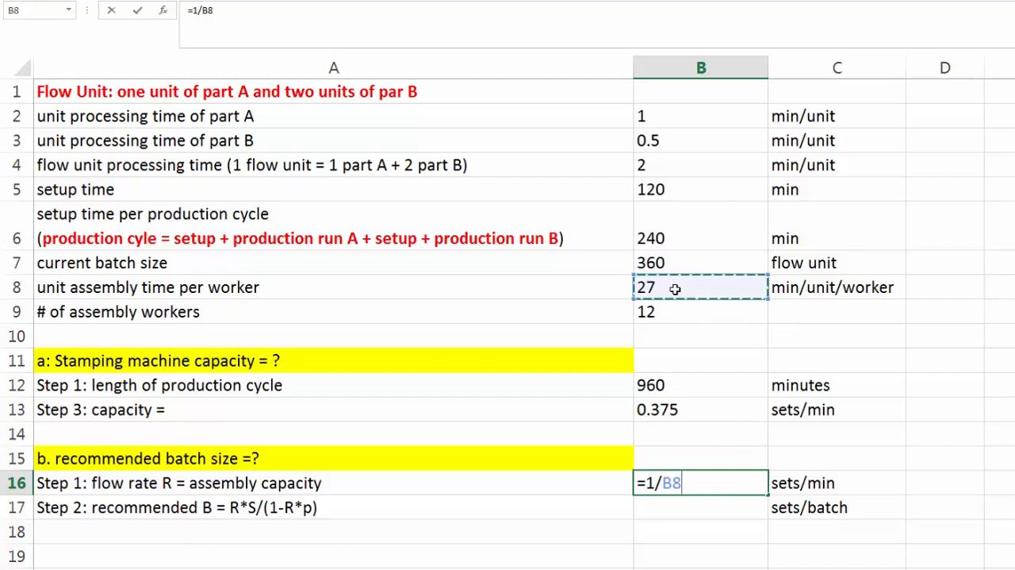
pyautogui.write('*')
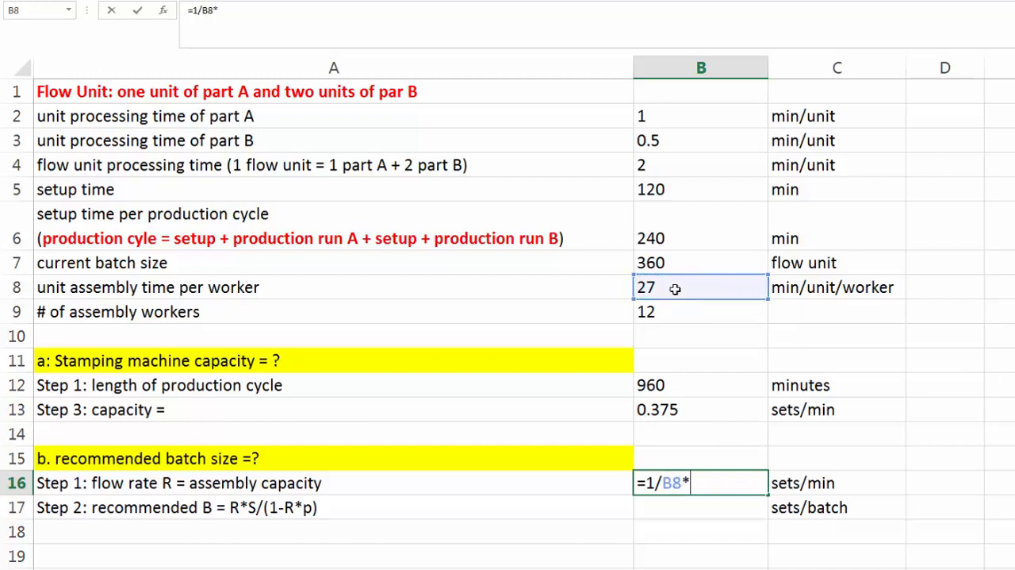
pyautogui.click(674, 311)
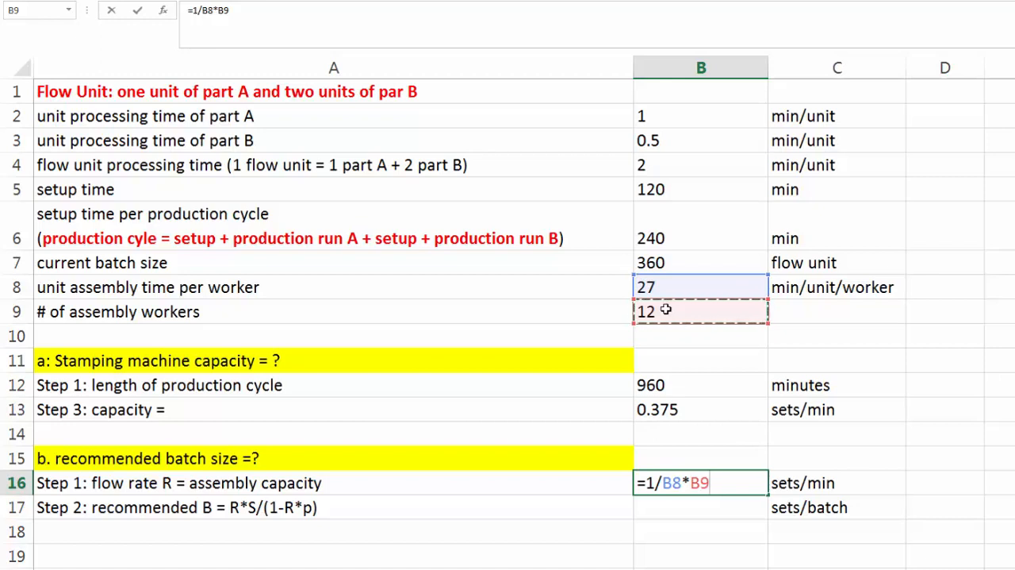
pyautogui.press('Enter')
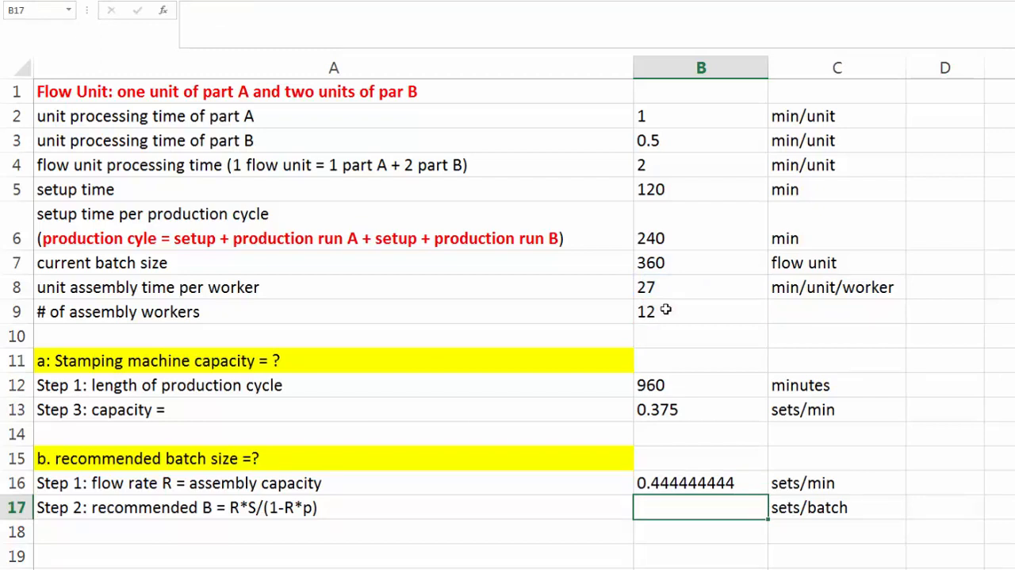
pyautogui.moveTo(666, 509)
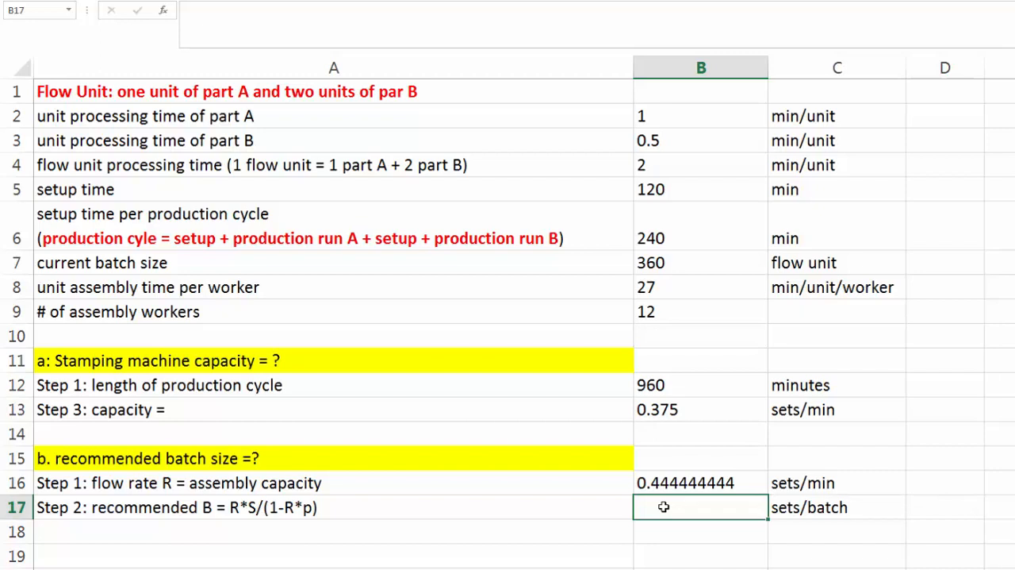
# Type =B16*B6/(1-B16*B4) into B17 for the recommended batch size, not yet committed.
pyautogui.write('=')
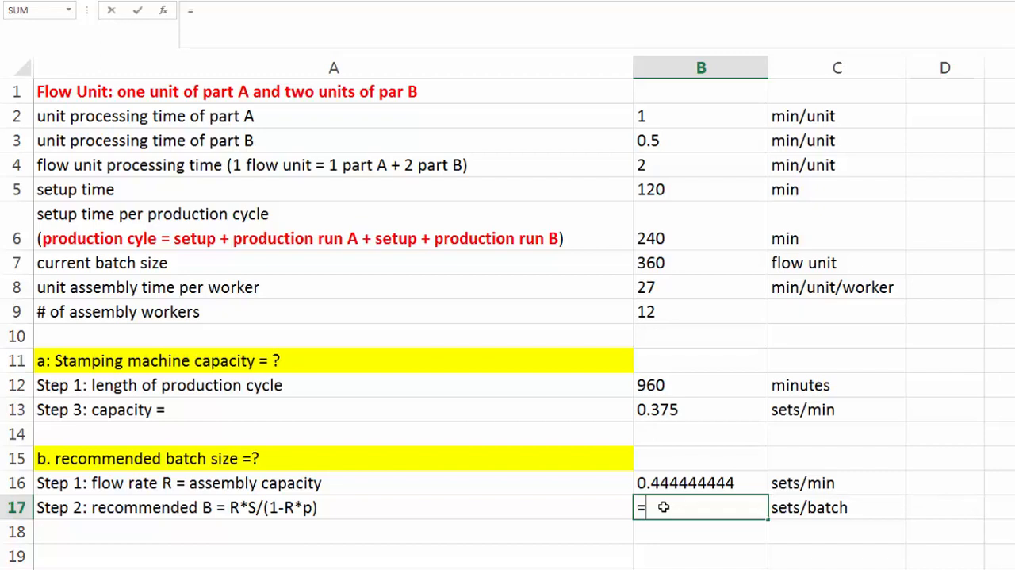
pyautogui.click(684, 482)
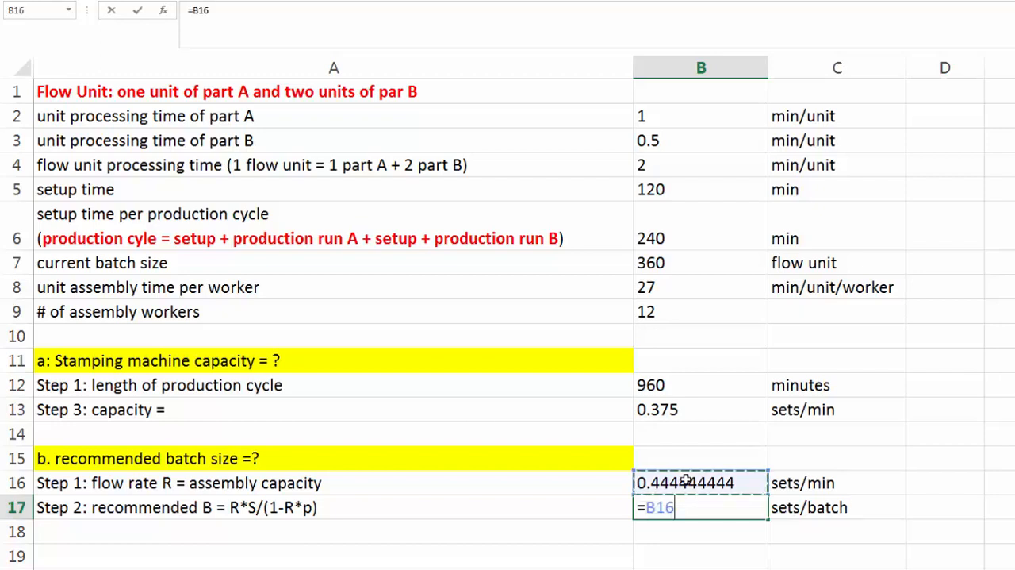
pyautogui.write('*')
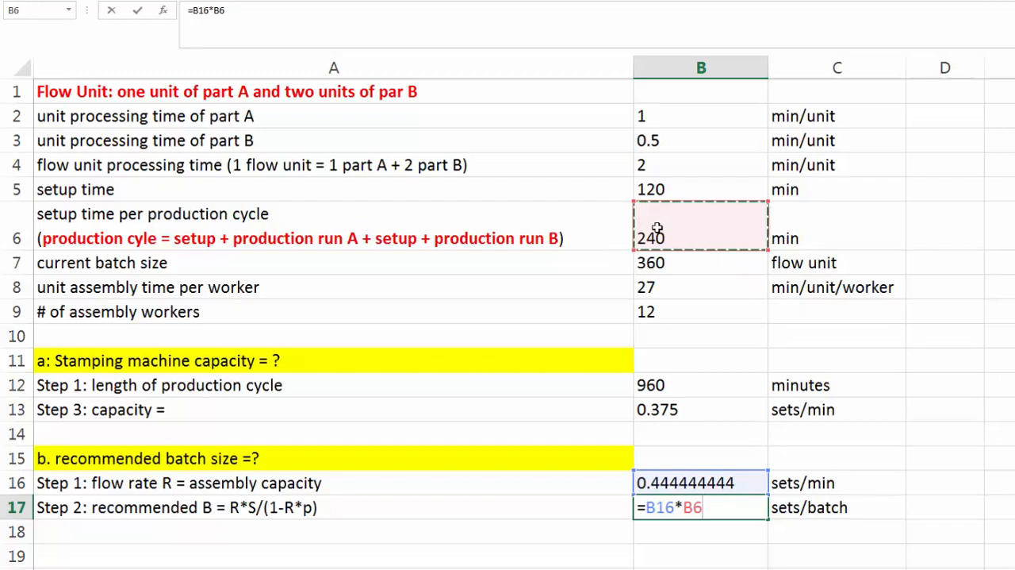
pyautogui.write('/(')
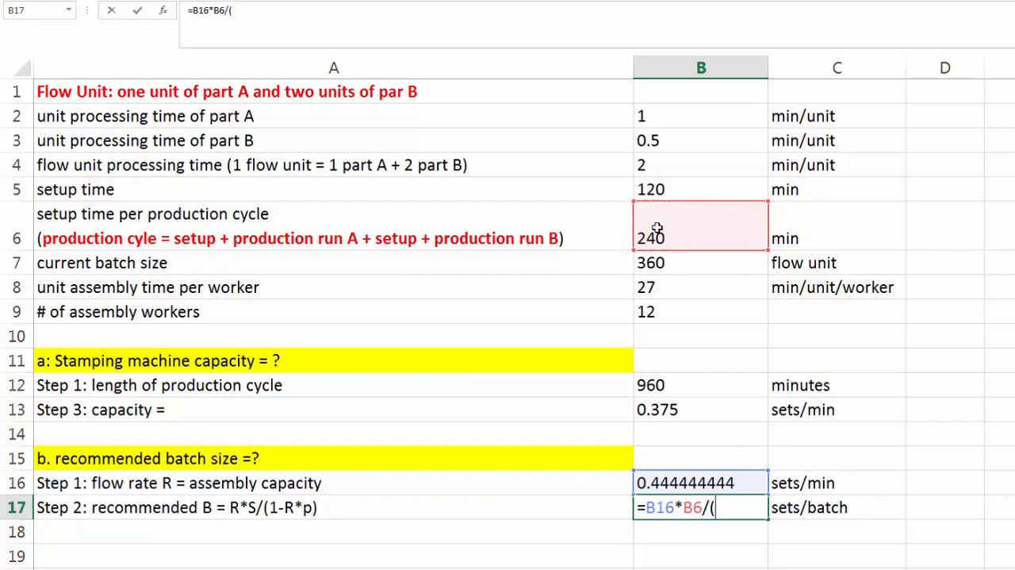
pyautogui.write('1-')
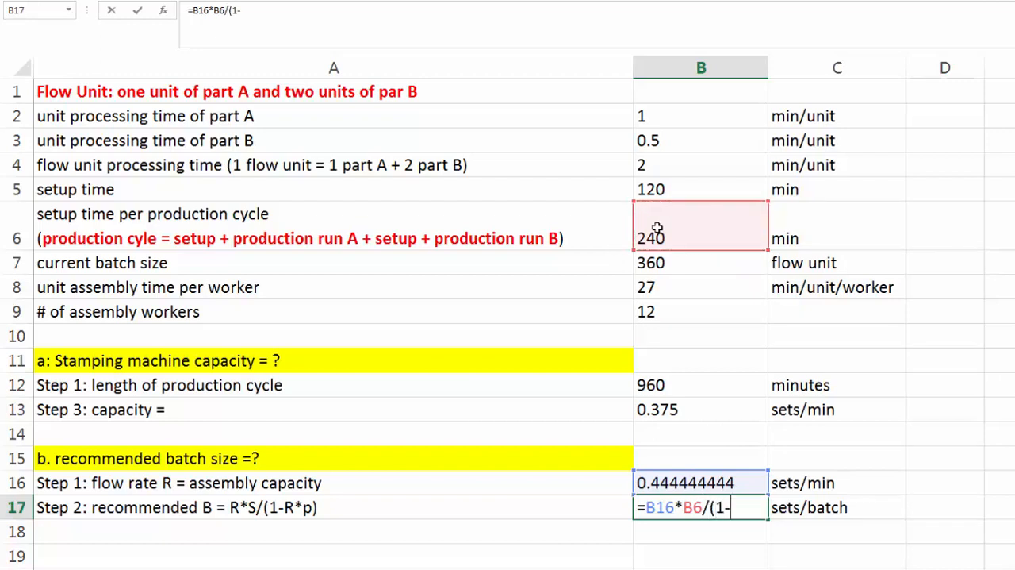
pyautogui.click(684, 483)
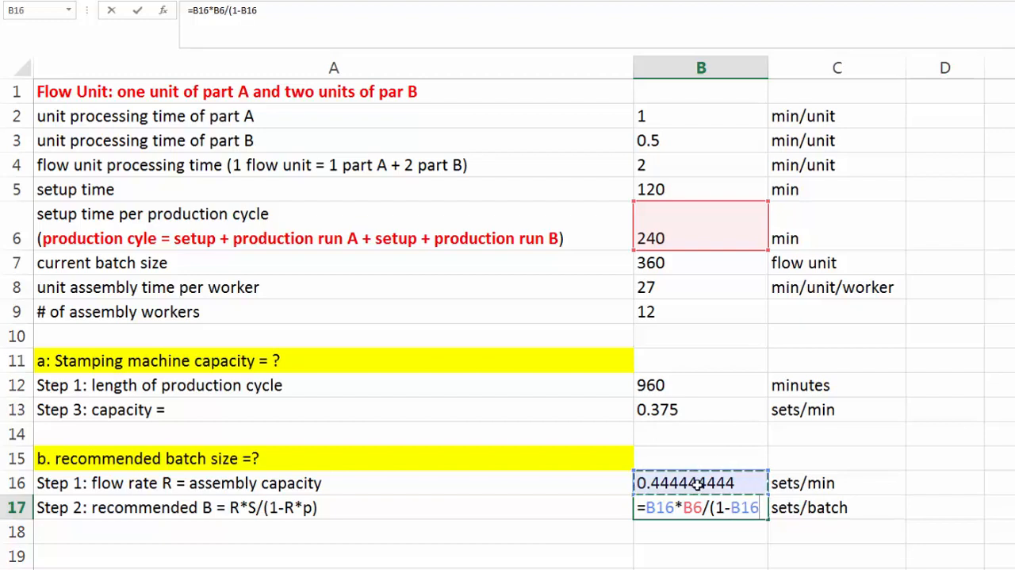
pyautogui.write('*')
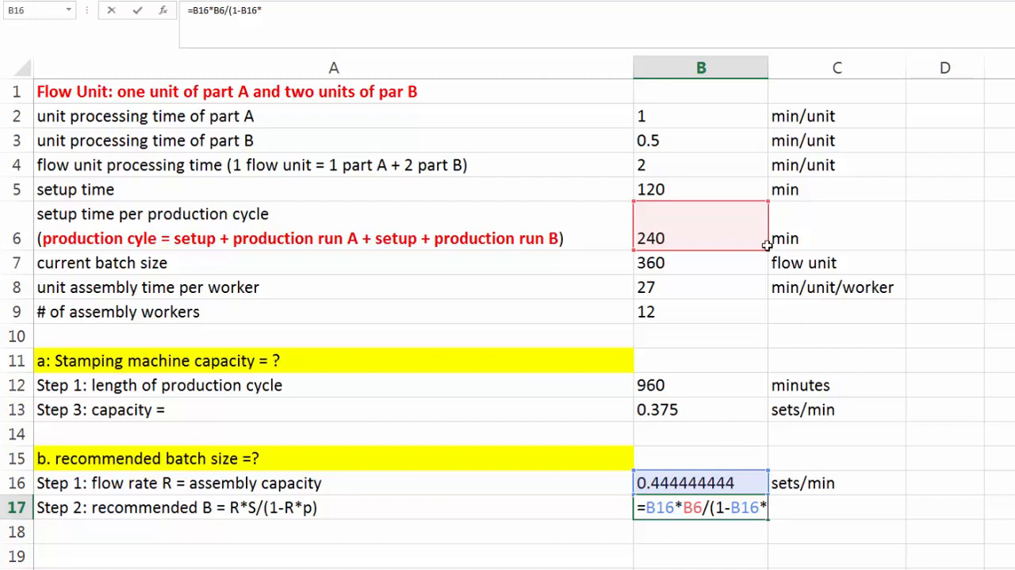
pyautogui.moveTo(672, 167)
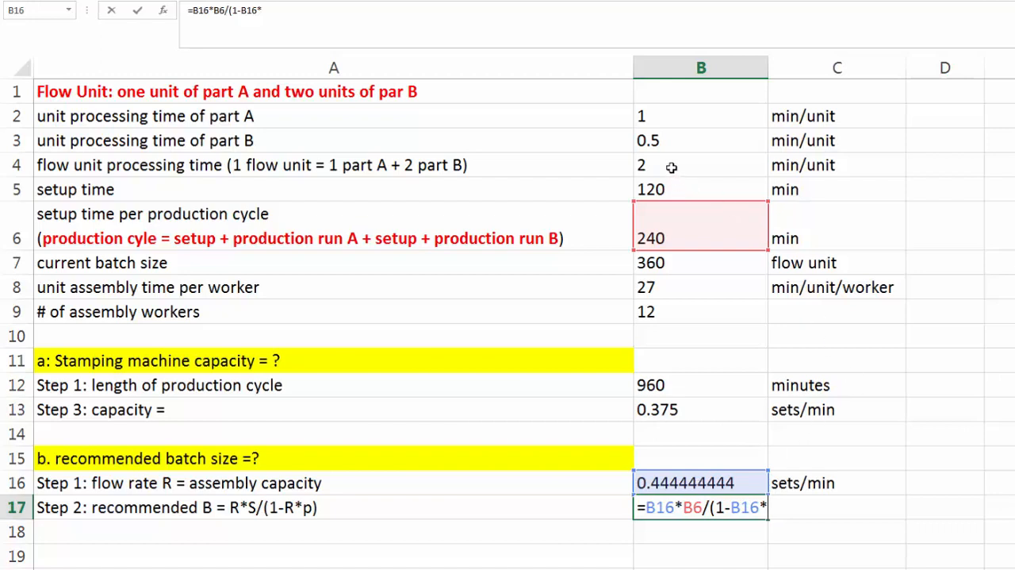
pyautogui.click(701, 165)
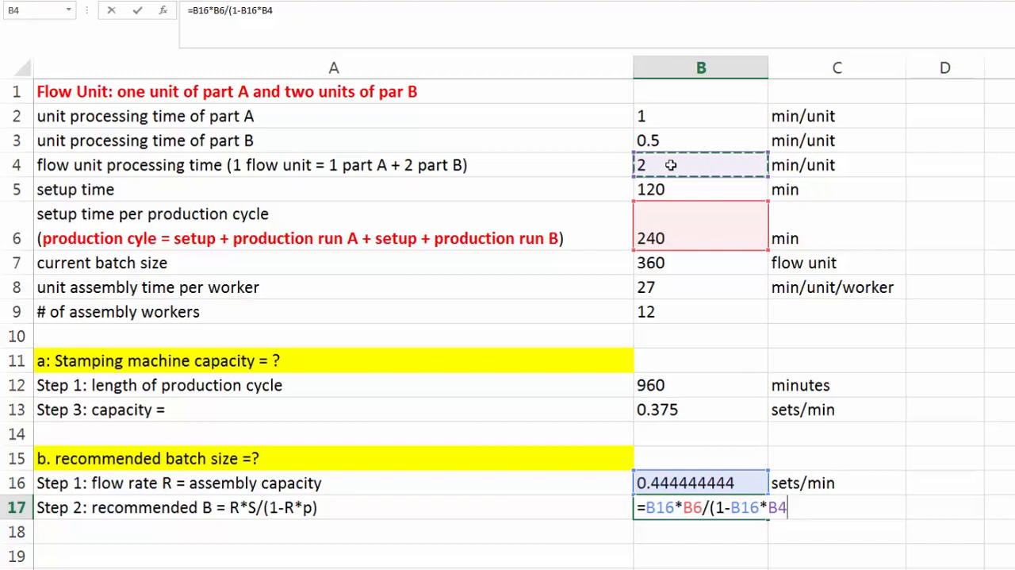
pyautogui.write(')')
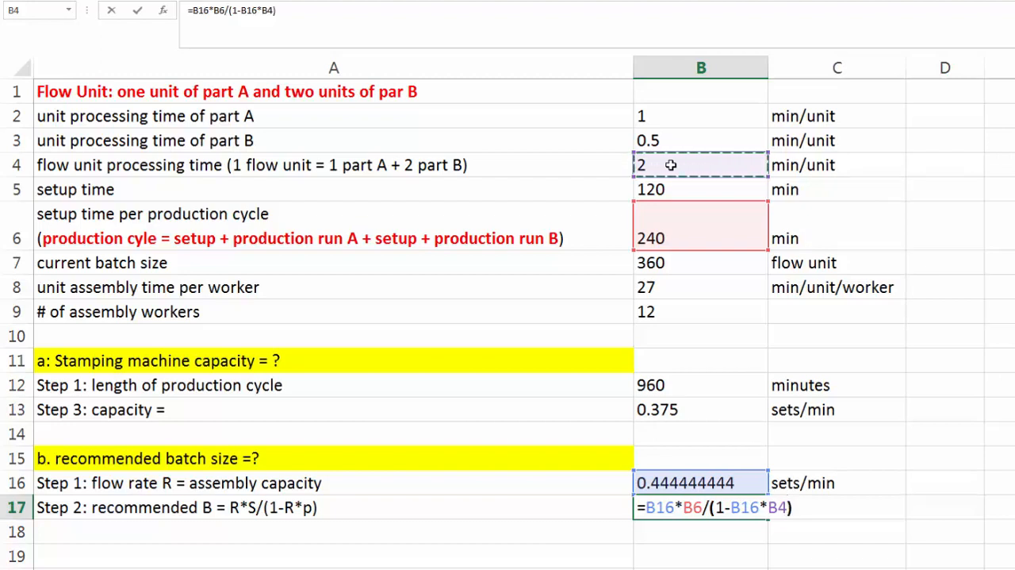